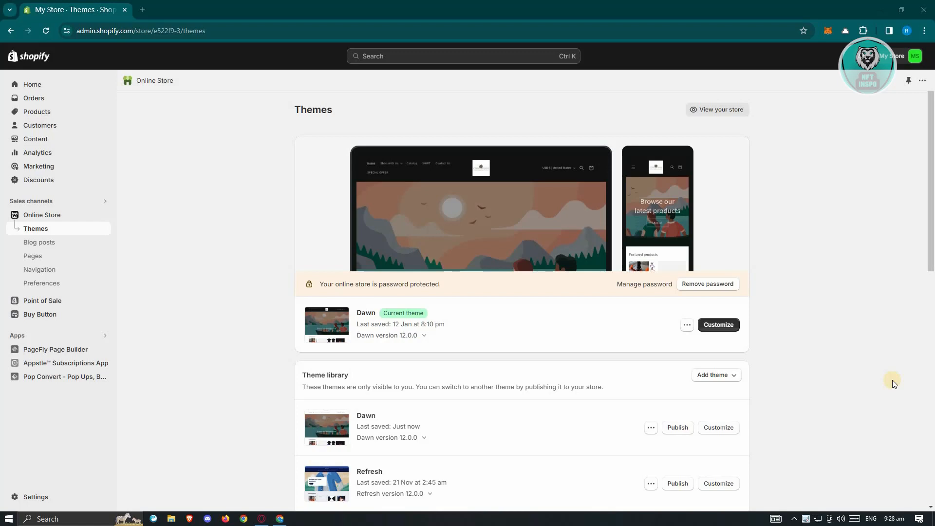
pyautogui.moveTo(47, 233)
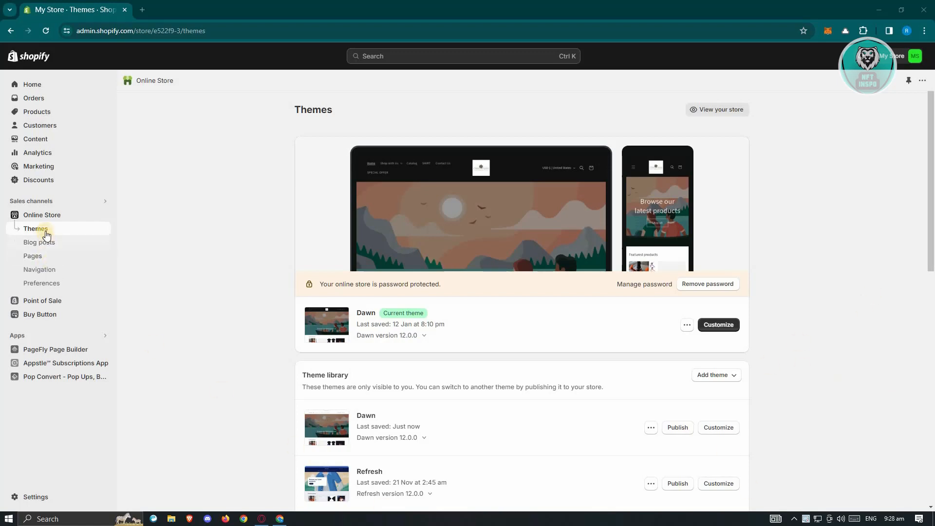
# - Open the live Dawn theme in the theme editor via Customize
pyautogui.click(718, 325)
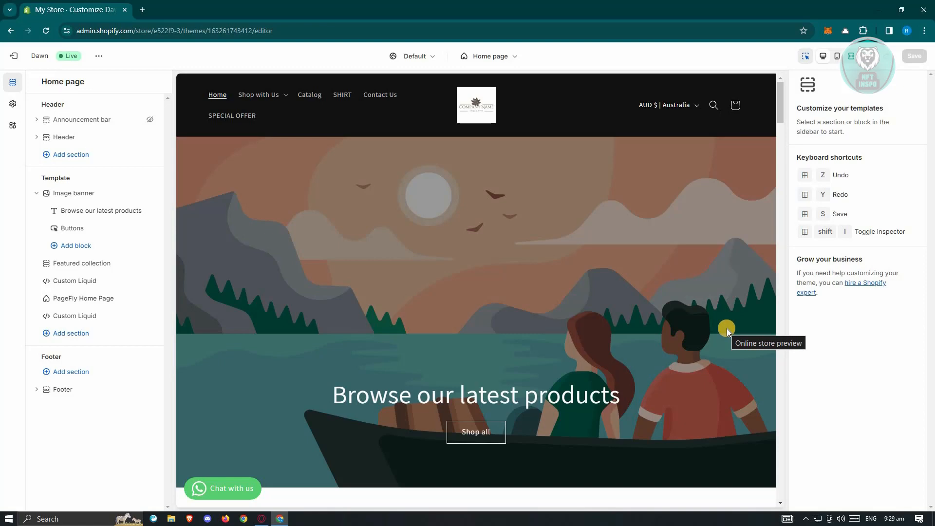
pyautogui.moveTo(238, 232)
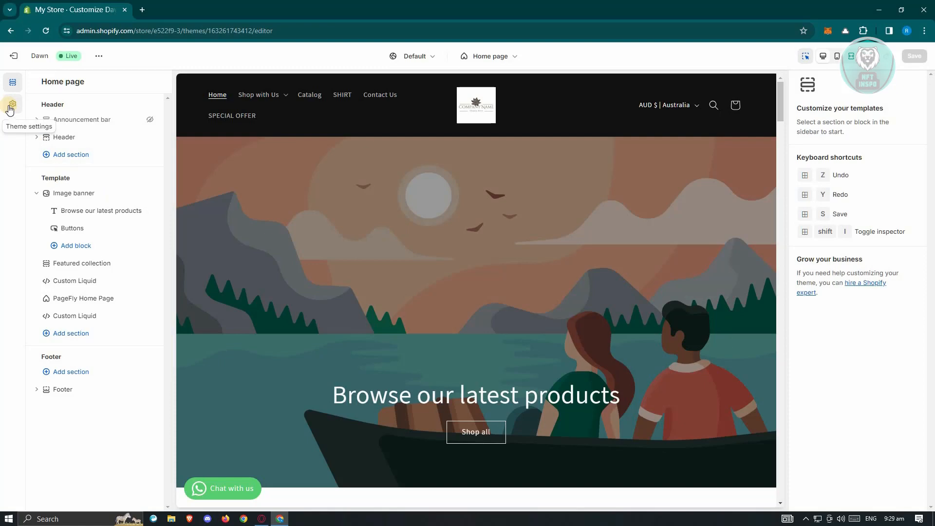
pyautogui.click(12, 104)
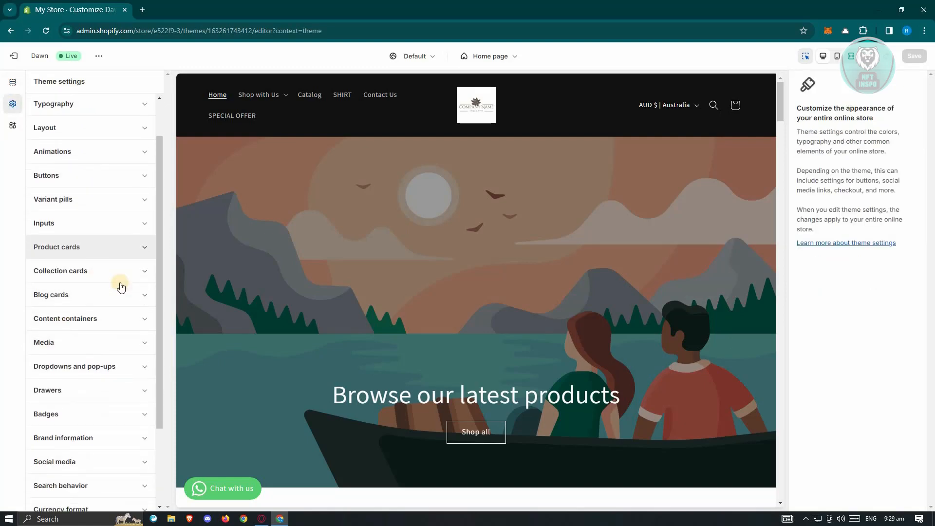
pyautogui.scroll(-3)
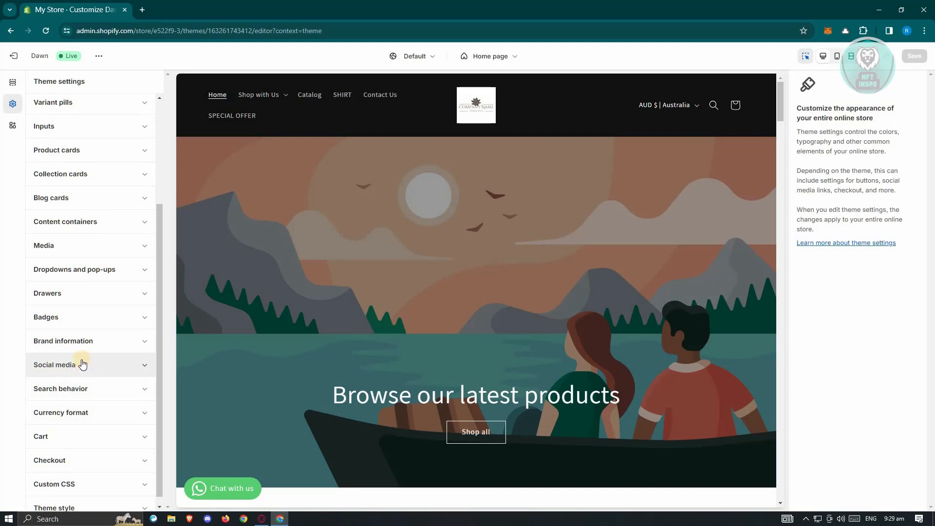
pyautogui.moveTo(86, 351)
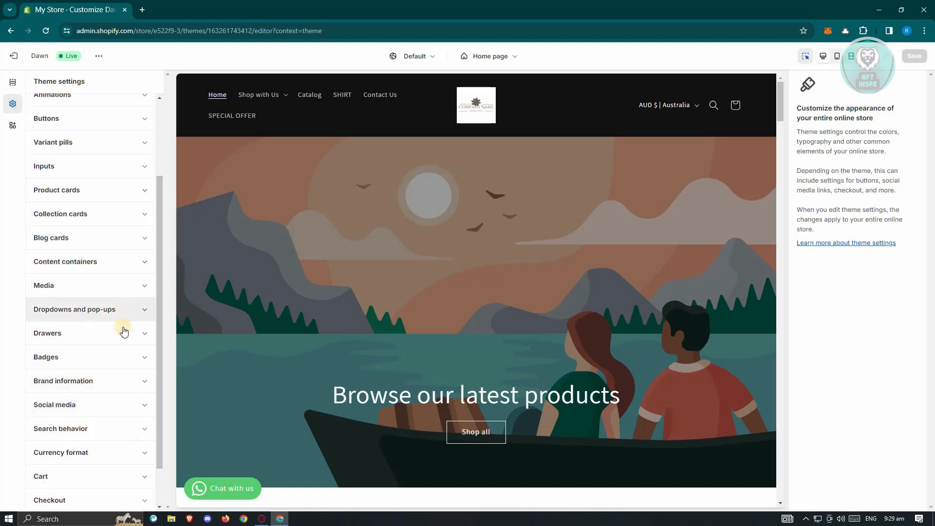
pyautogui.moveTo(117, 312)
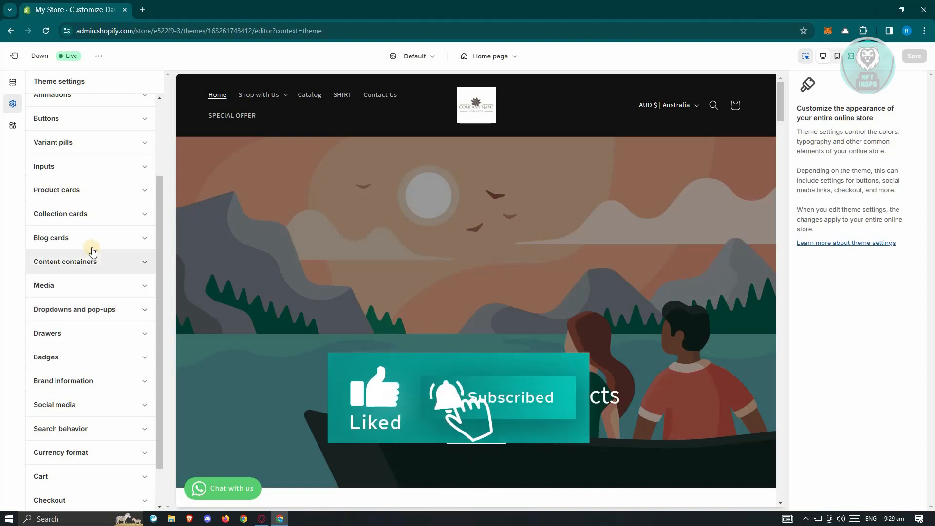
pyautogui.scroll(3)
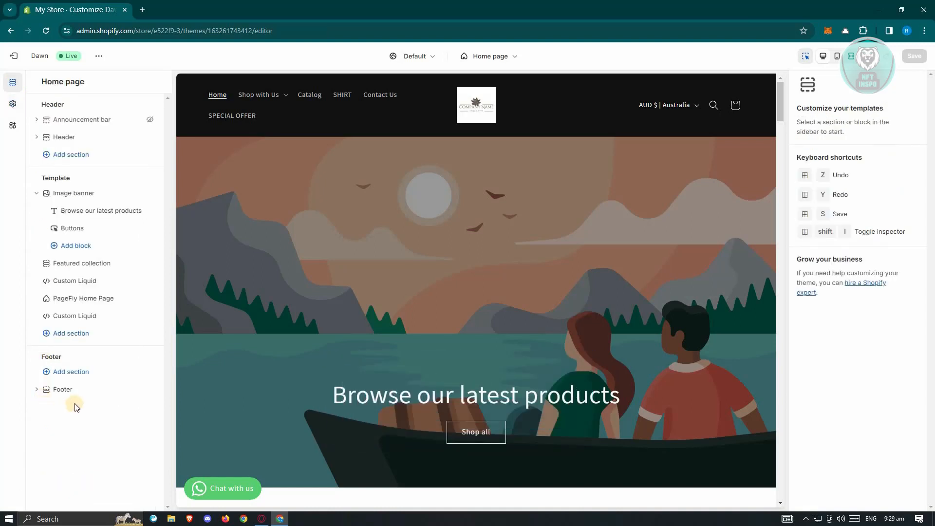
# - Bring up the section picker from Add section under Template
pyautogui.click(74, 193)
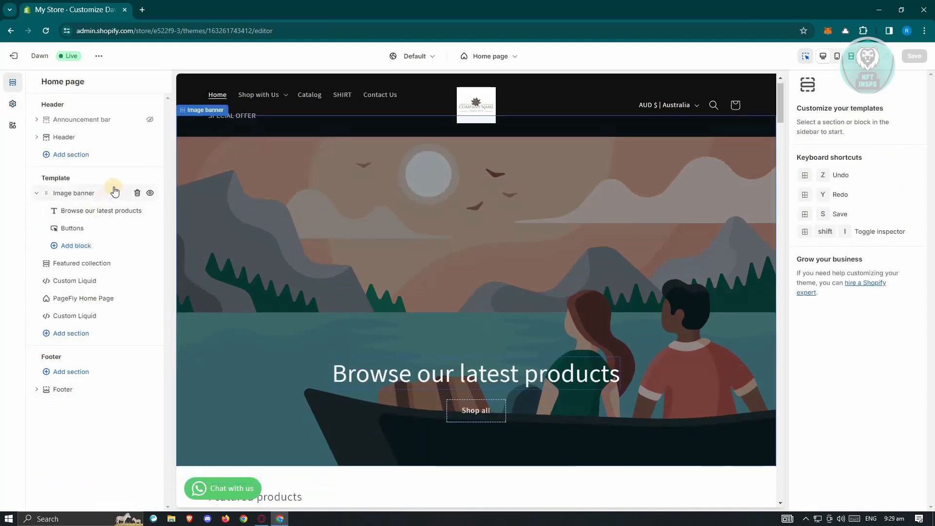
pyautogui.moveTo(117, 232)
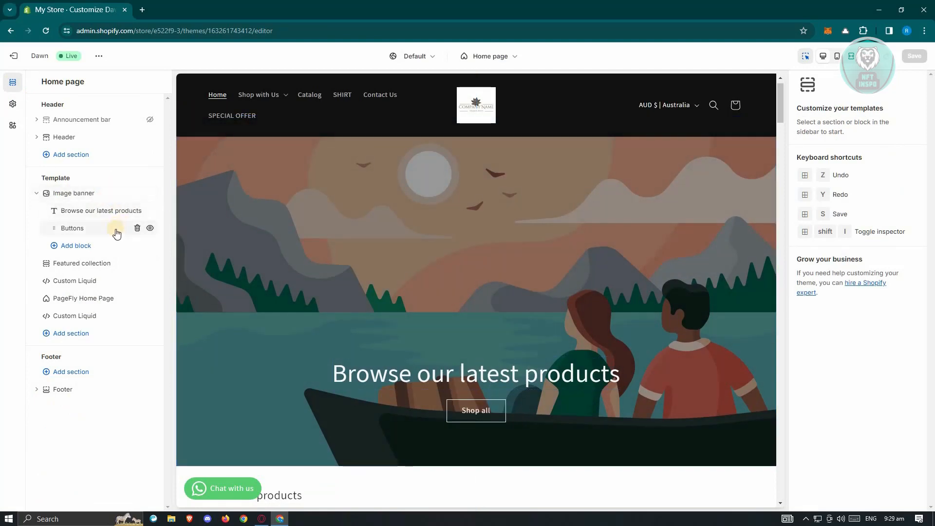
pyautogui.moveTo(59, 333)
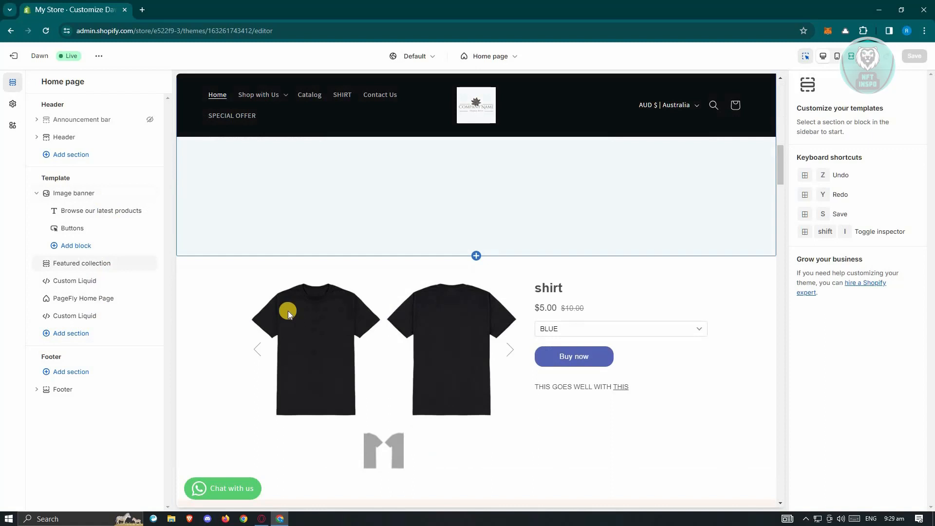
pyautogui.click(70, 333)
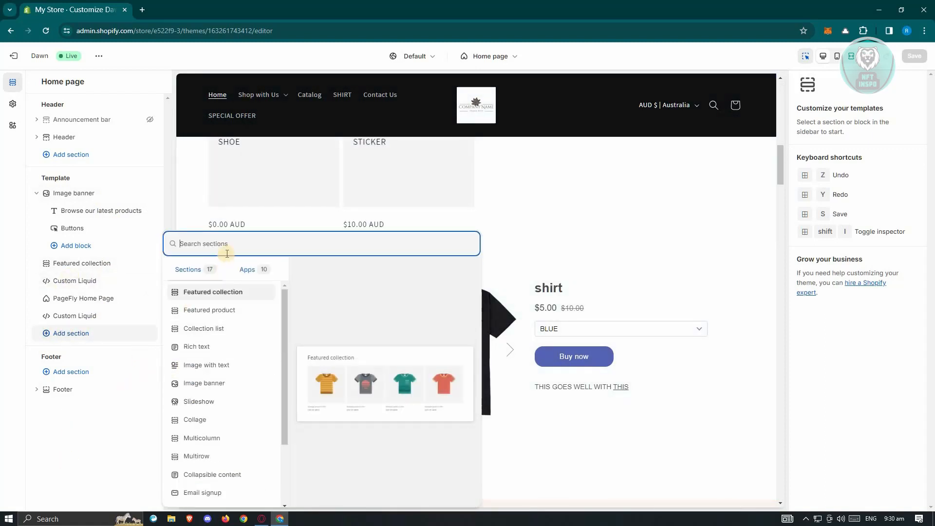
# - Search the section list for 'slideshow' and add the Slideshow section
pyautogui.write('sliude')
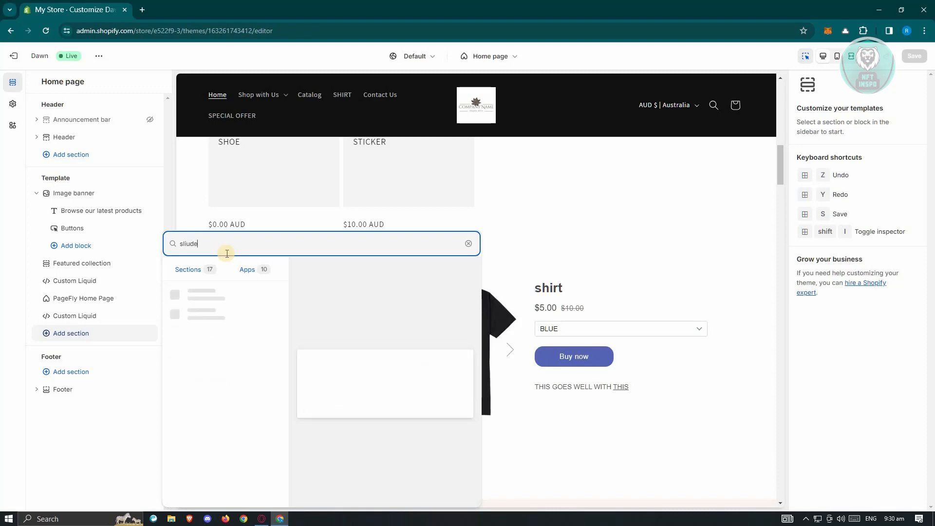
pyautogui.press('Backspace')
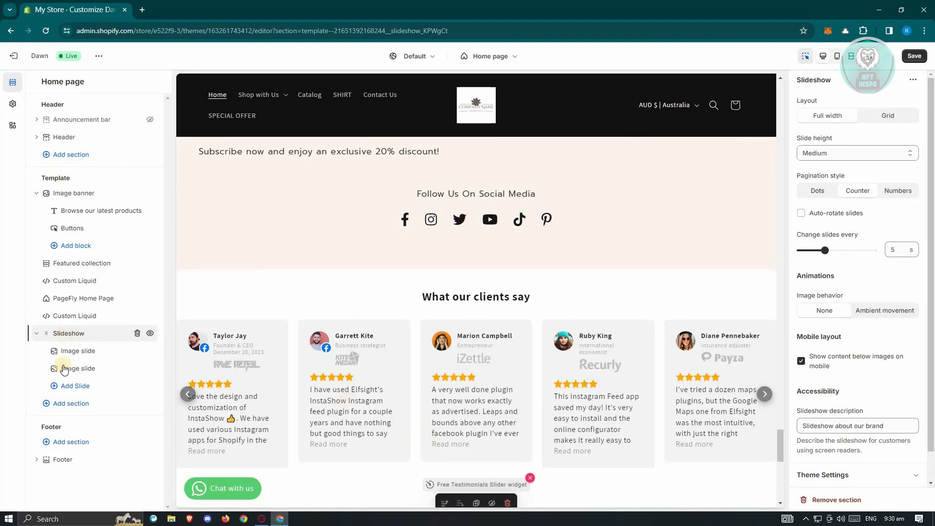
pyautogui.click(77, 368)
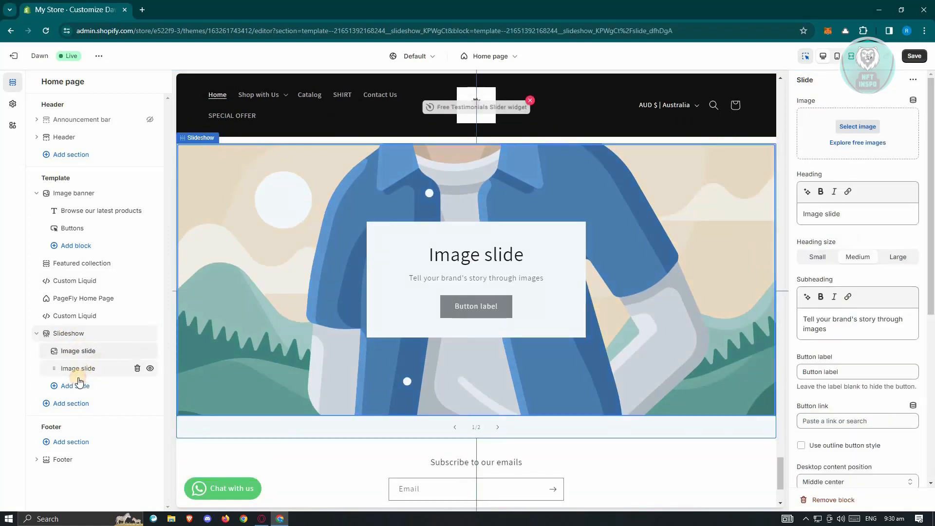
pyautogui.click(77, 368)
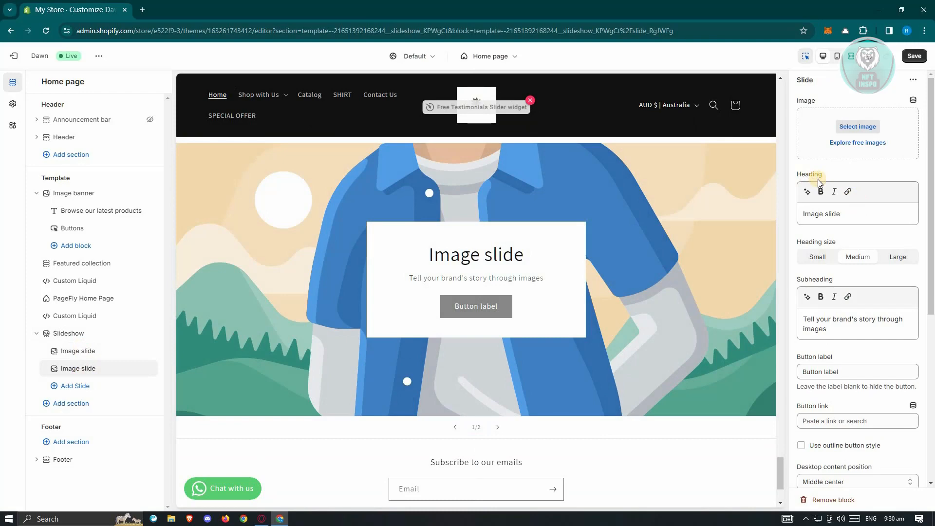
pyautogui.moveTo(491, 281)
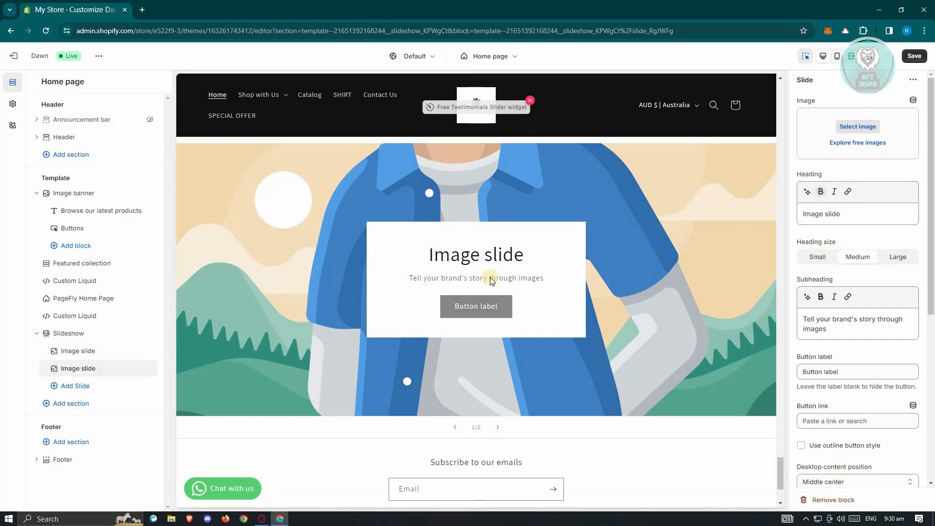
pyautogui.click(68, 333)
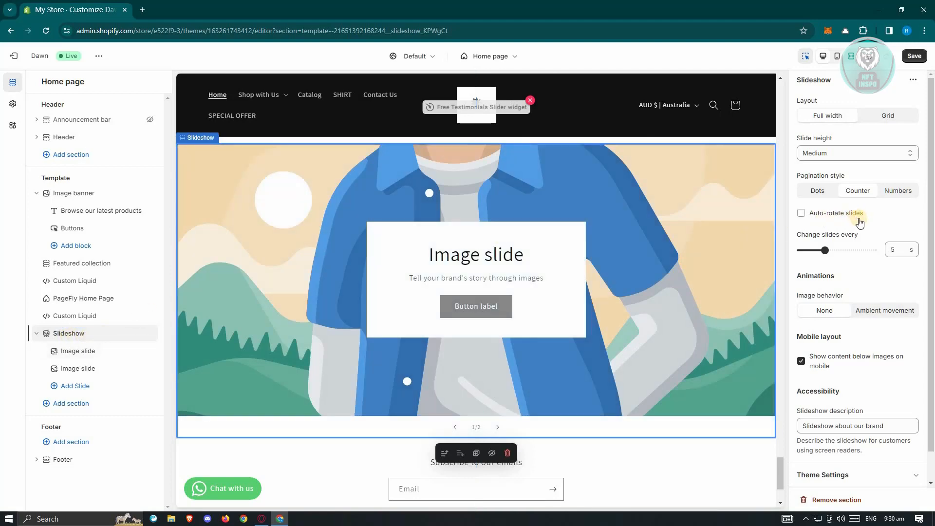
pyautogui.moveTo(803, 145)
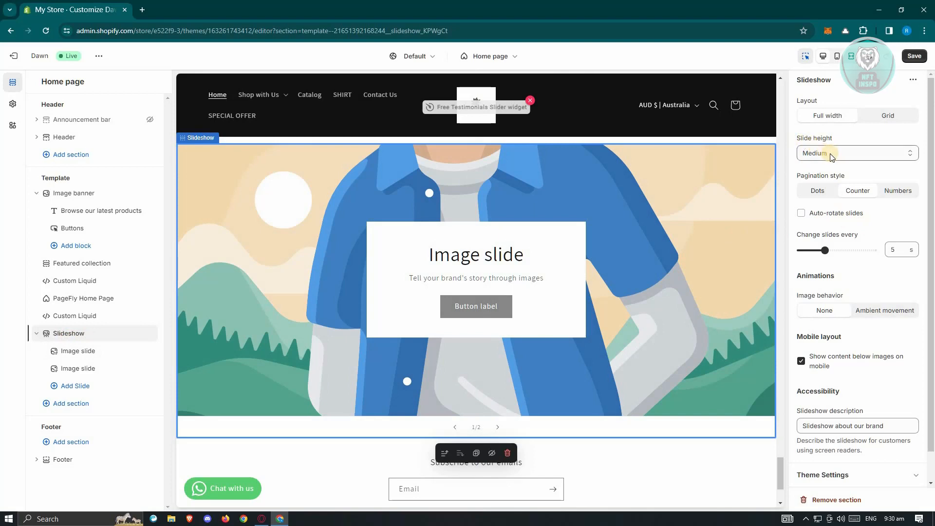
# - Change the Slideshow's slide height from Medium to Small
pyautogui.click(855, 152)
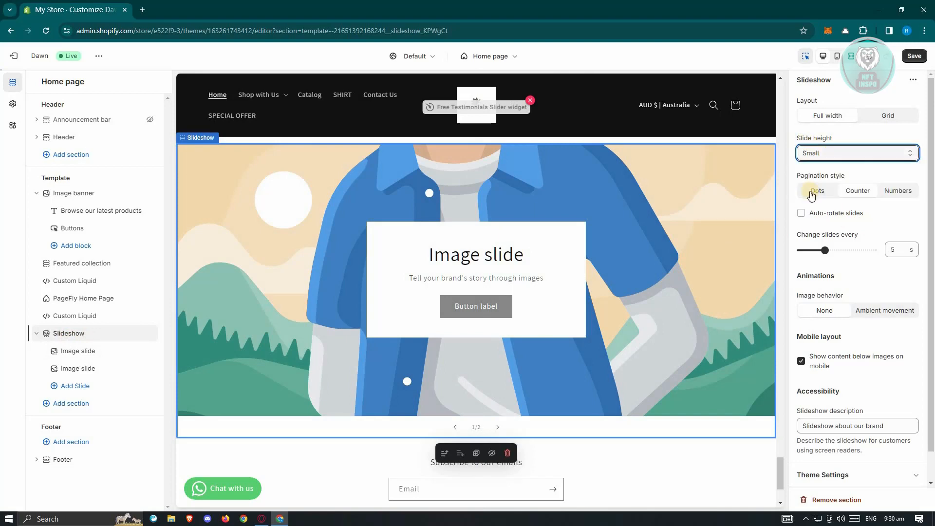
pyautogui.click(856, 153)
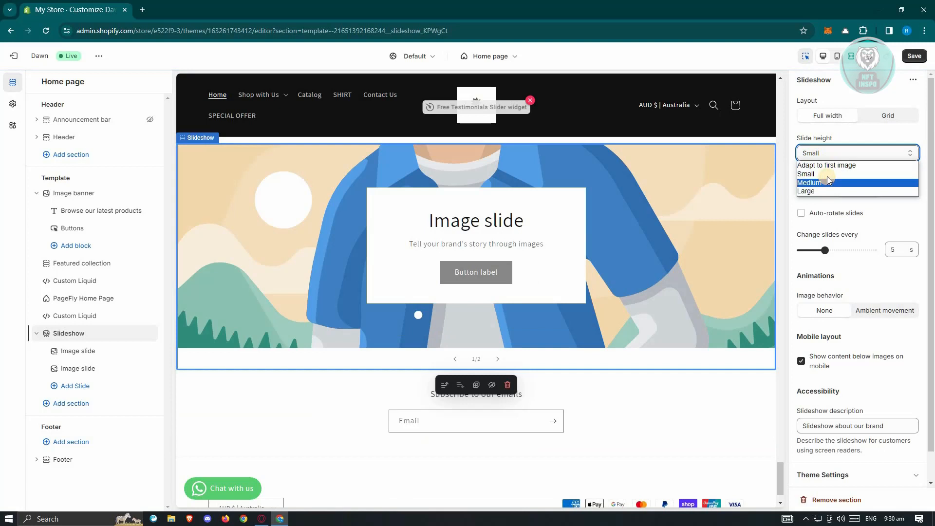
pyautogui.moveTo(837, 166)
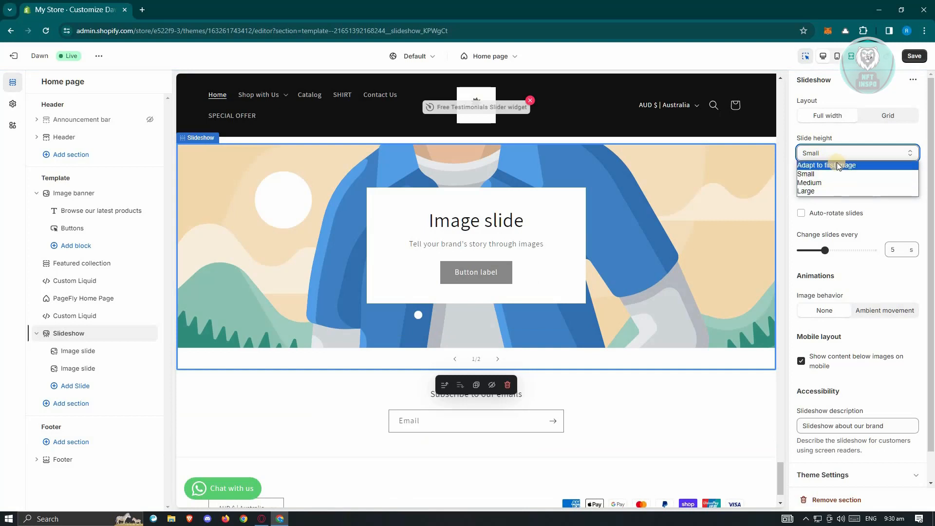
pyautogui.moveTo(823, 175)
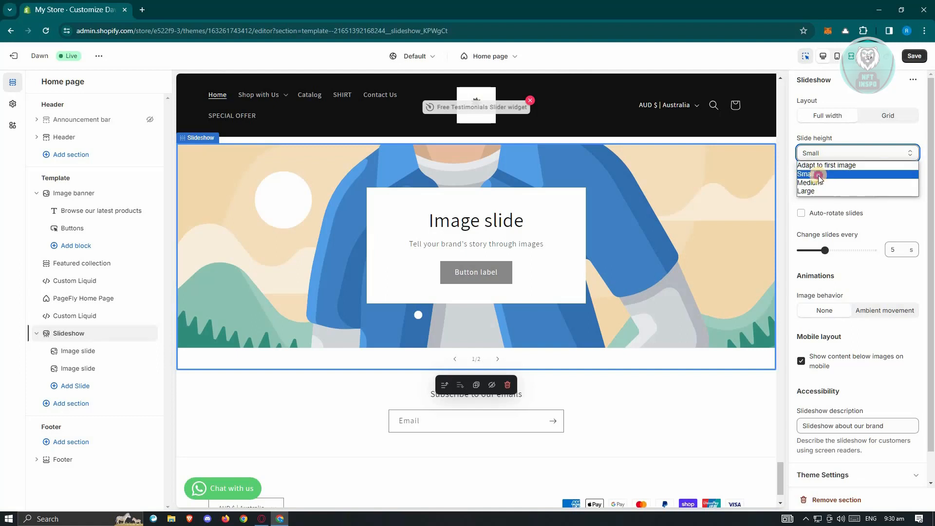
pyautogui.click(810, 175)
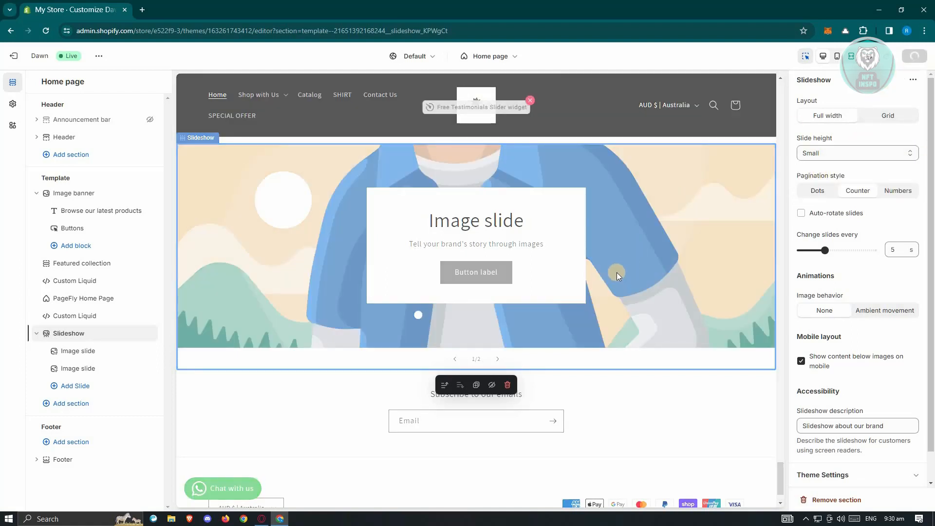
# - Save the home page template with the Small-height Slideshow section
pyautogui.click(914, 55)
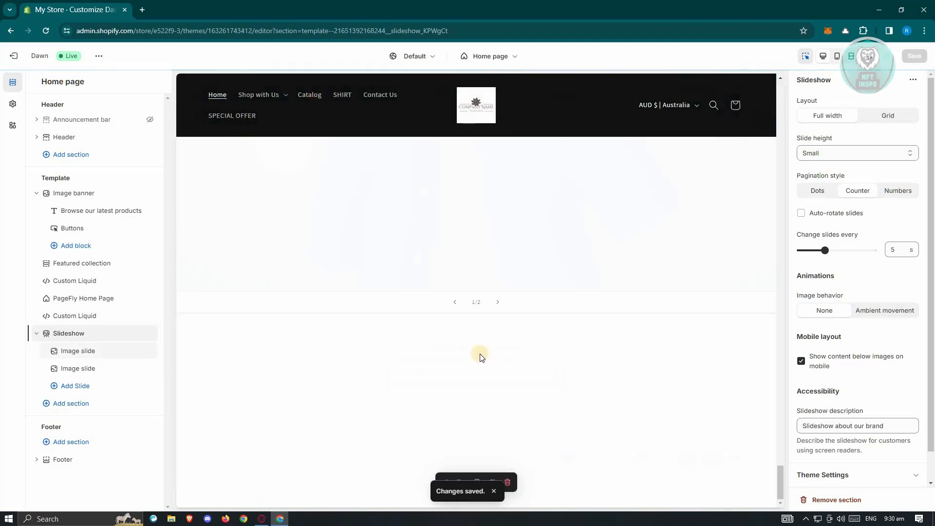
pyautogui.click(78, 350)
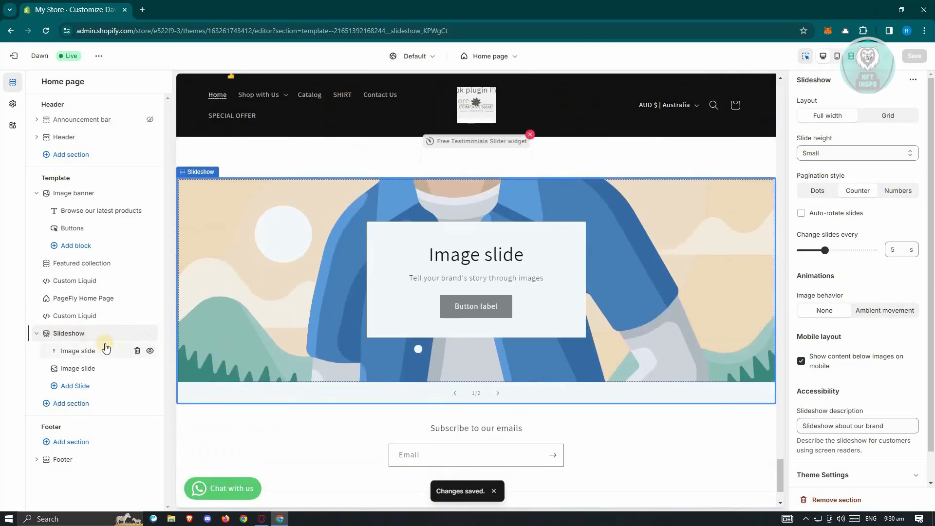